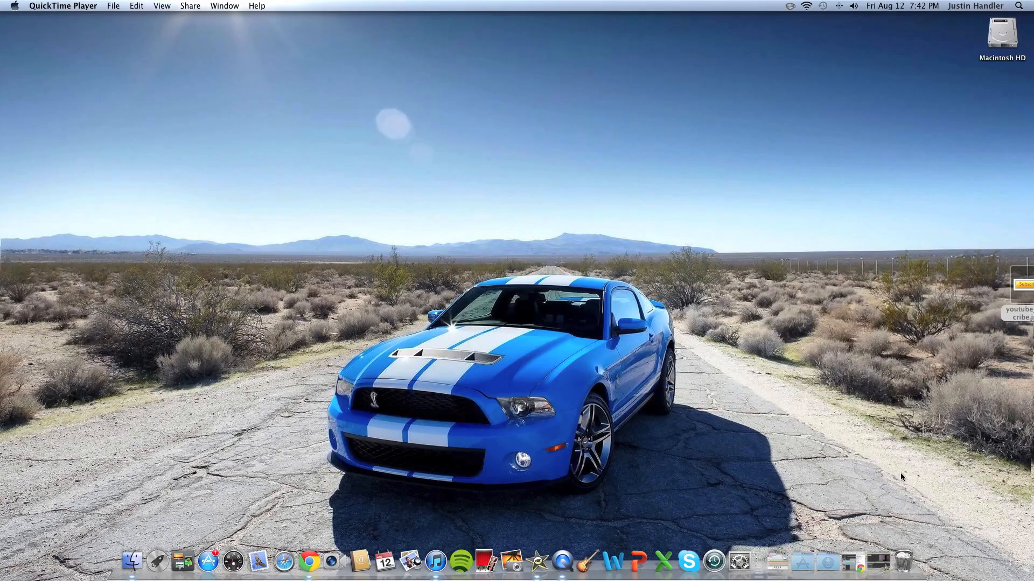
pyautogui.moveTo(246, 218)
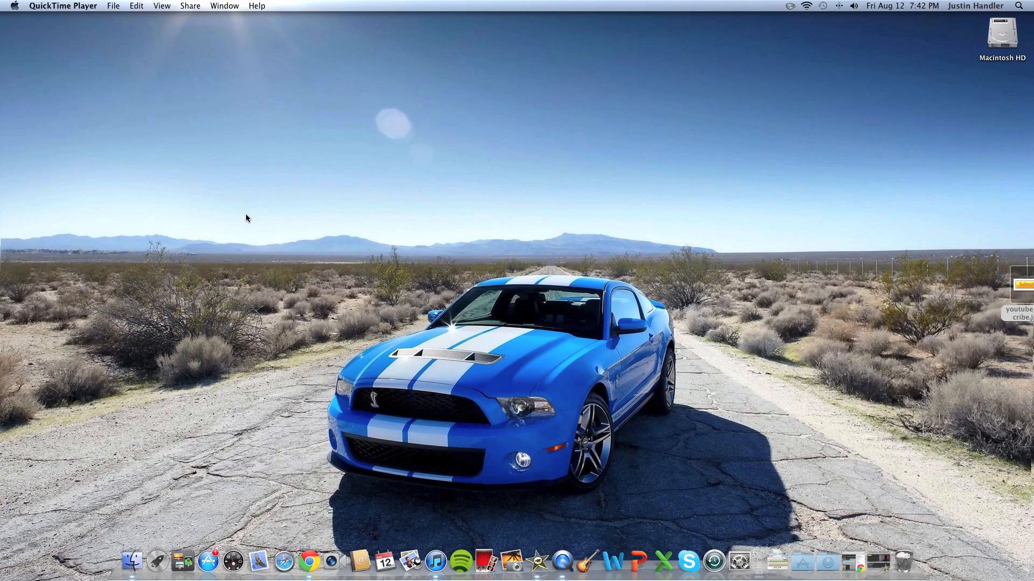
pyautogui.moveTo(490, 247)
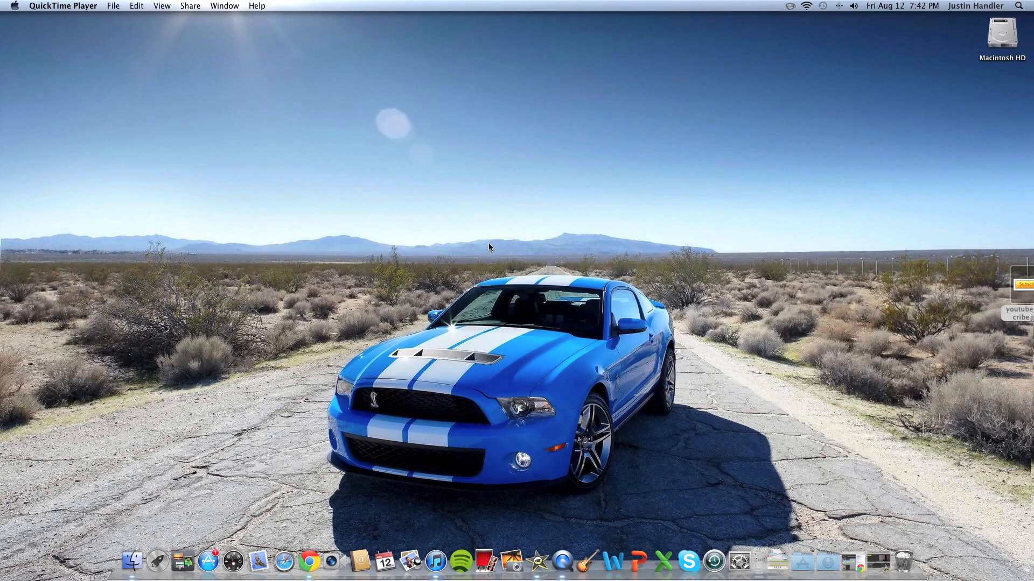
pyautogui.moveTo(443, 249)
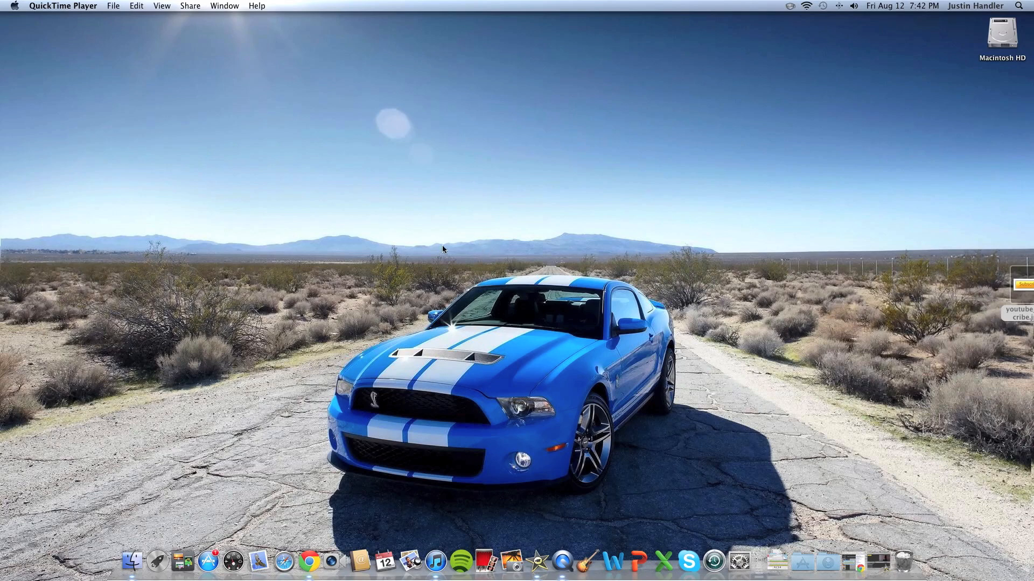
pyautogui.moveTo(426, 244)
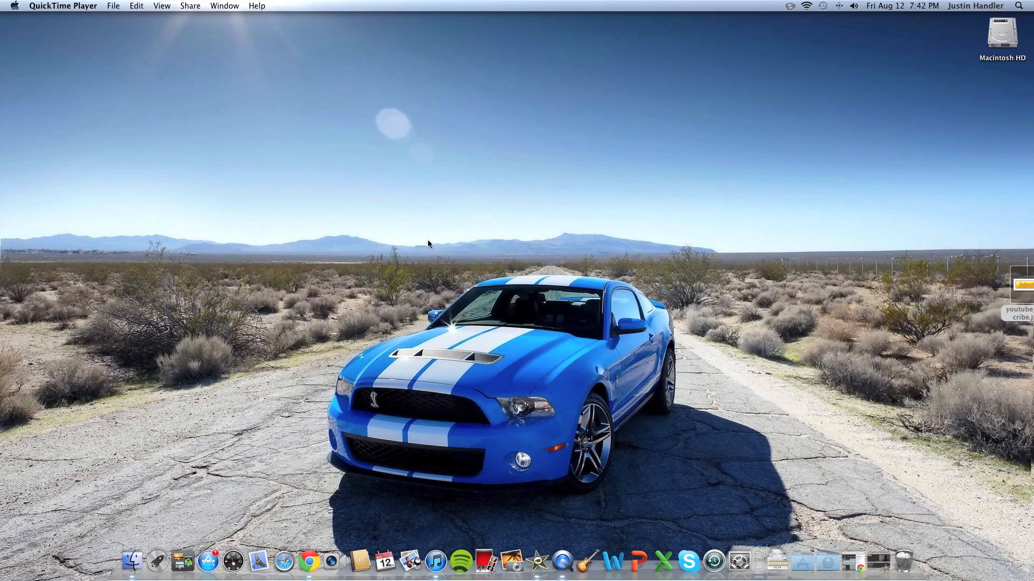
pyautogui.moveTo(881, 449)
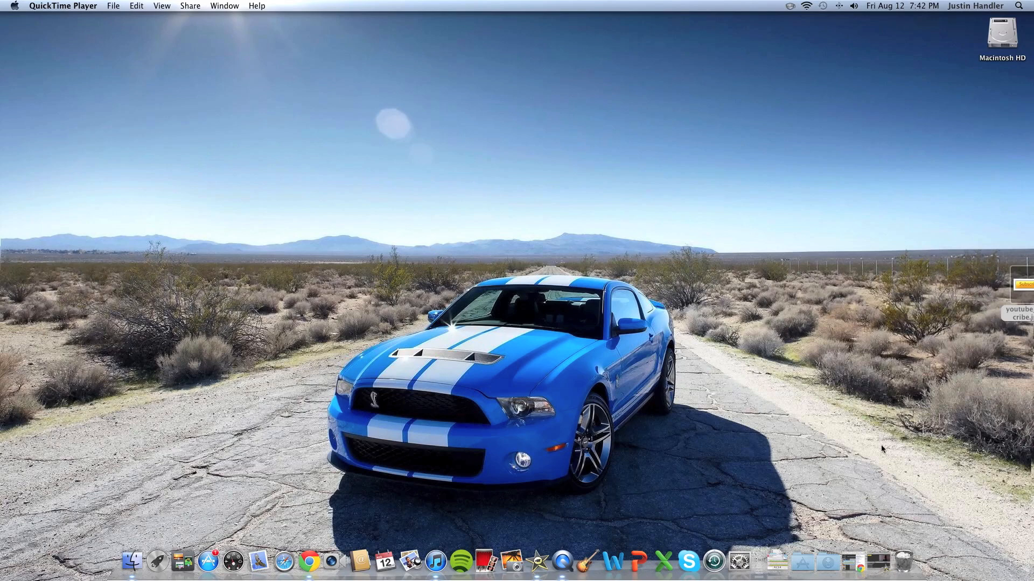
pyautogui.moveTo(896, 562)
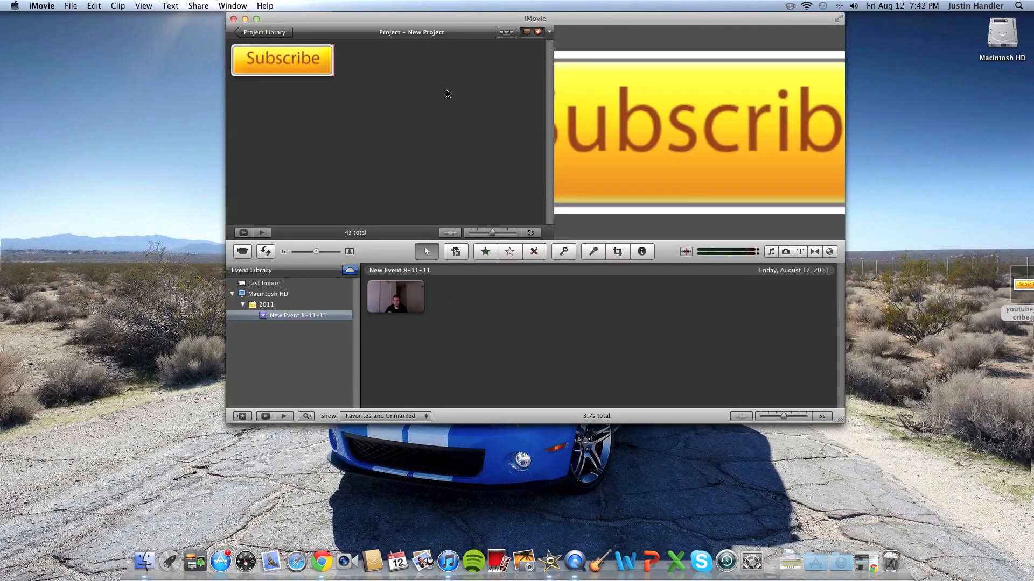
# Step: Turn on Show Advanced Tools in iMovie Preferences, then close the preferences window
pyautogui.click(281, 59)
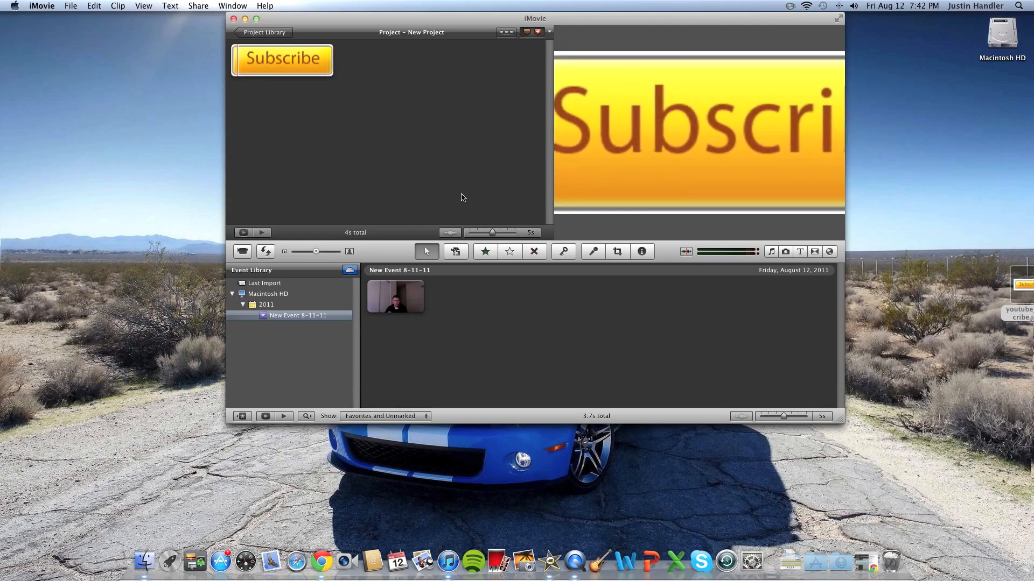
pyautogui.moveTo(521, 322)
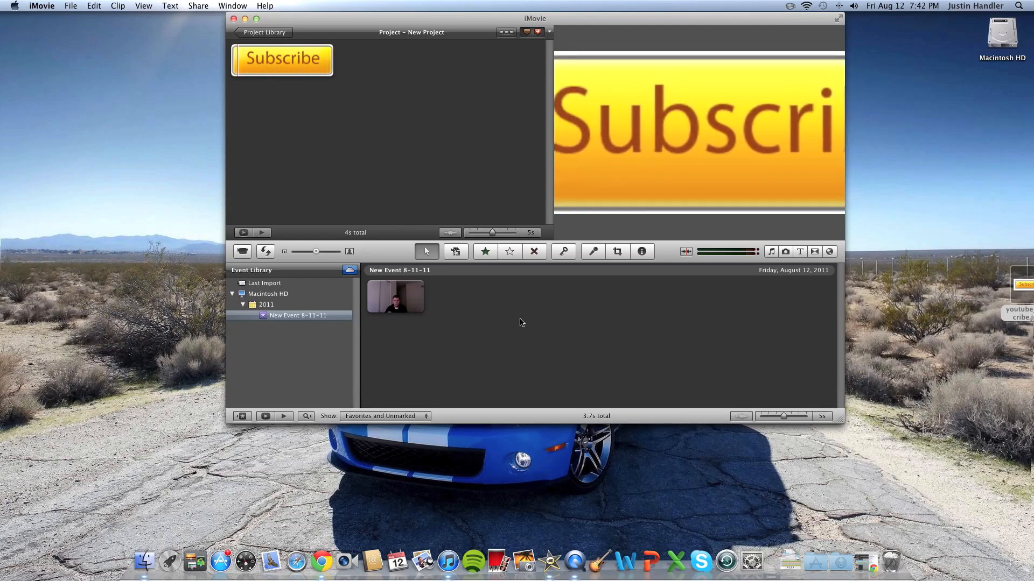
pyautogui.moveTo(360, 137)
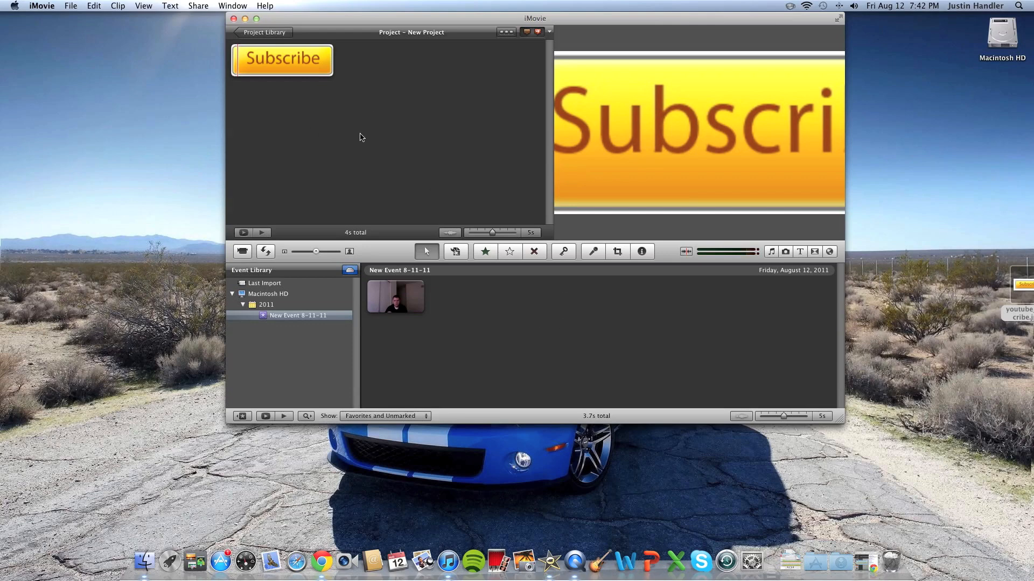
pyautogui.moveTo(297, 130)
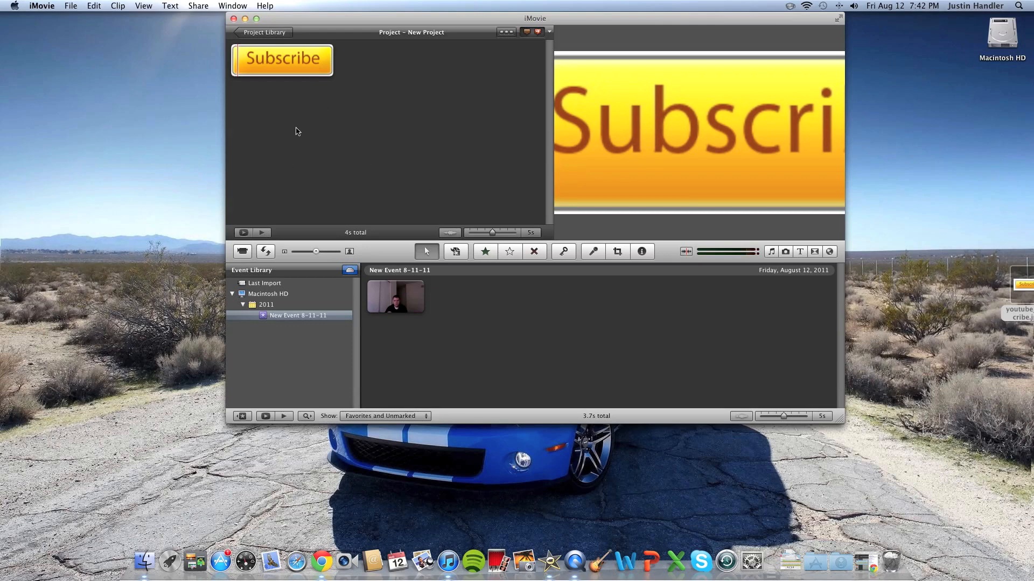
pyautogui.moveTo(37, 28)
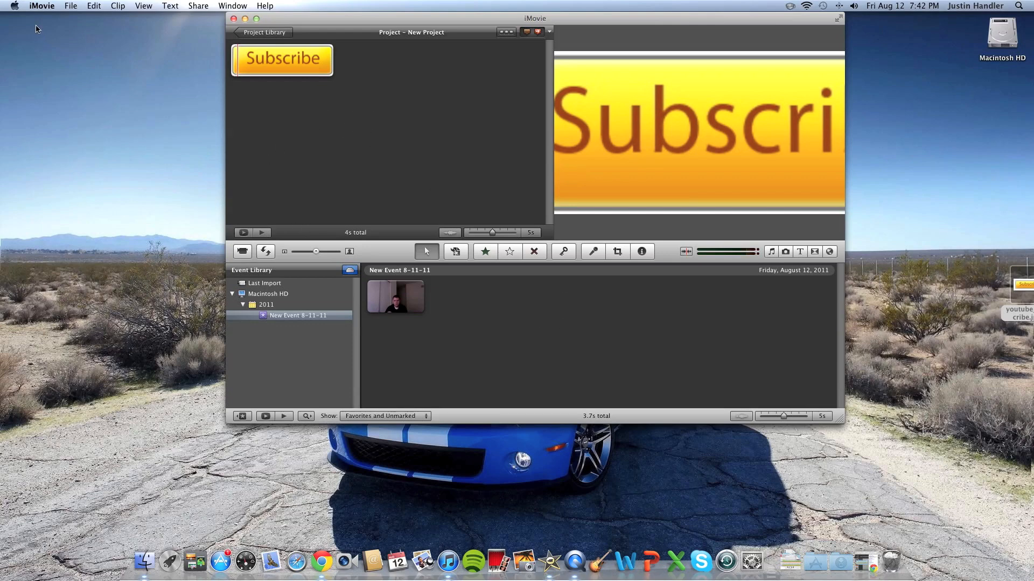
pyautogui.moveTo(74, 19)
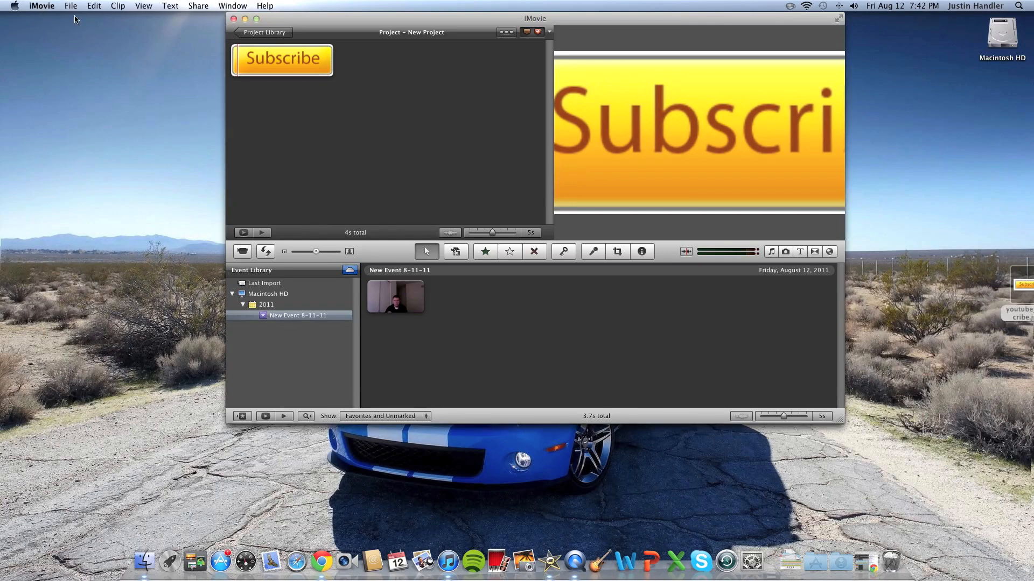
pyautogui.click(70, 6)
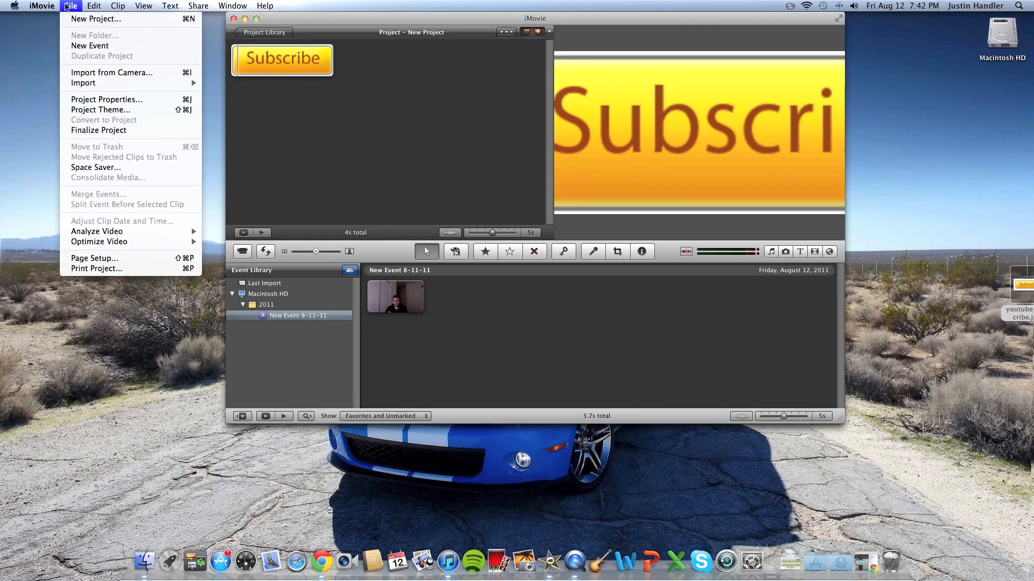
pyautogui.click(41, 5)
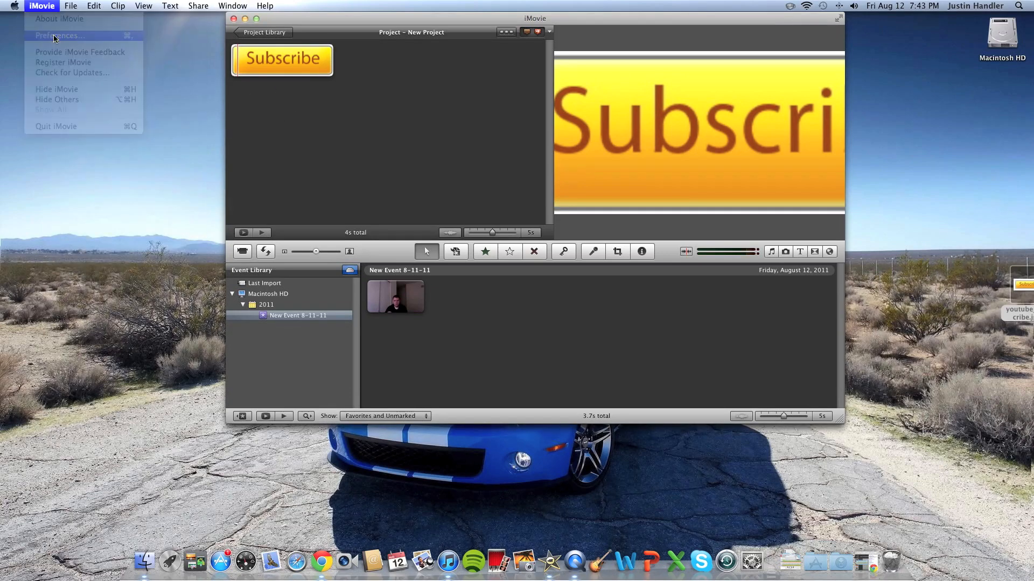
pyautogui.click(58, 35)
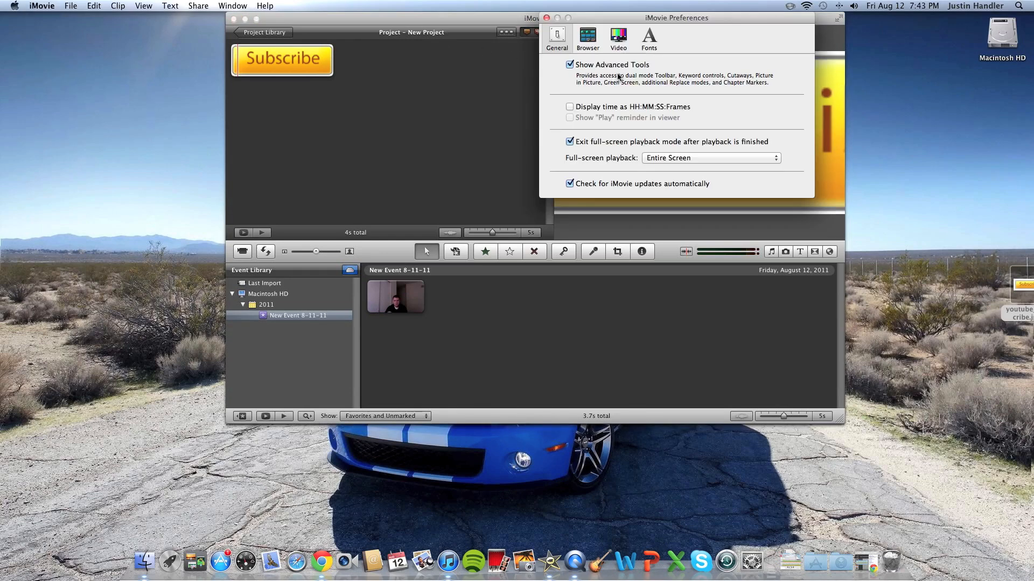
pyautogui.moveTo(554, 33)
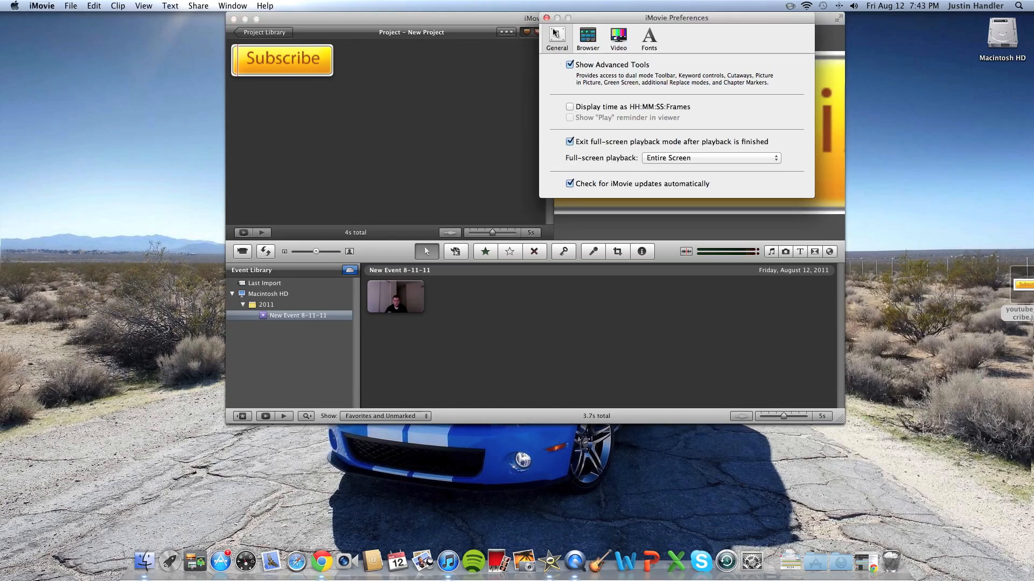
pyautogui.moveTo(768, 83)
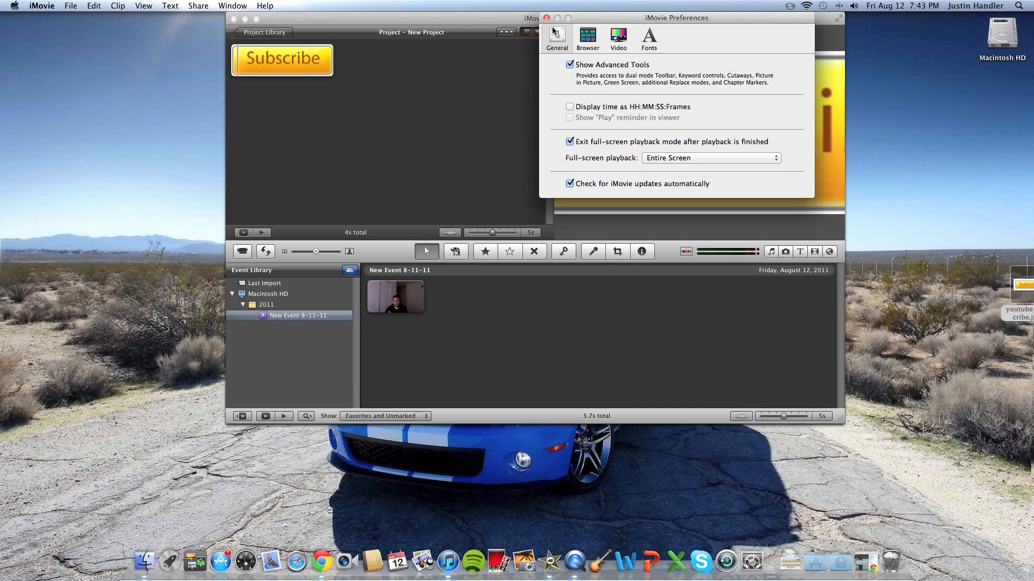
pyautogui.click(546, 18)
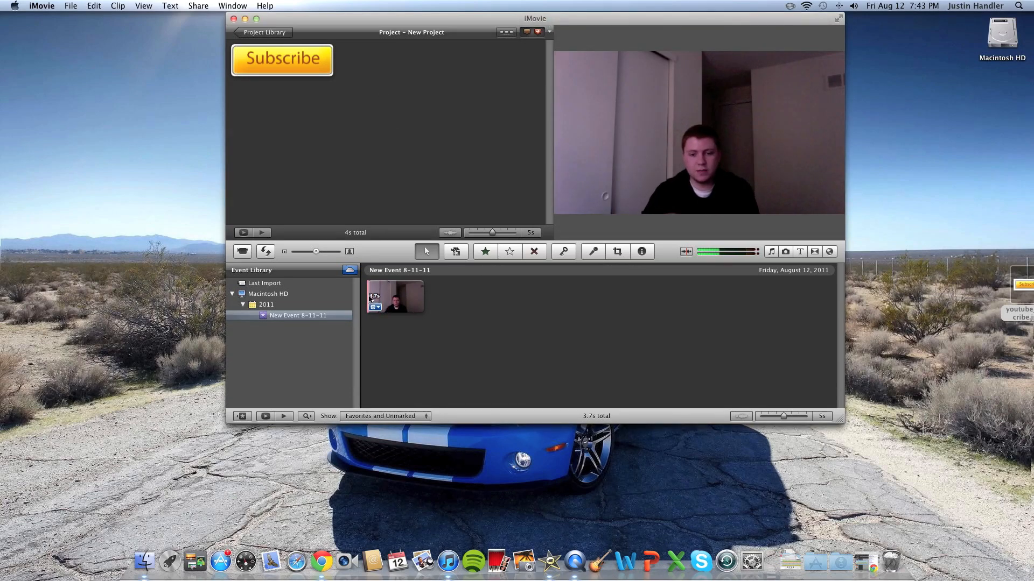
# Step: Select the webcam clip in the Event browser
pyautogui.click(376, 296)
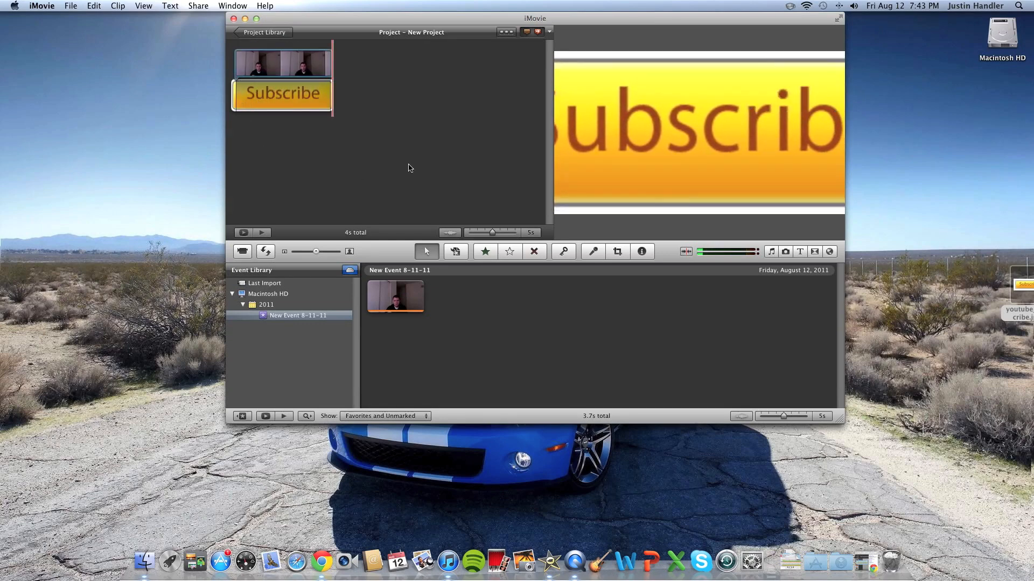
pyautogui.moveTo(217, 197)
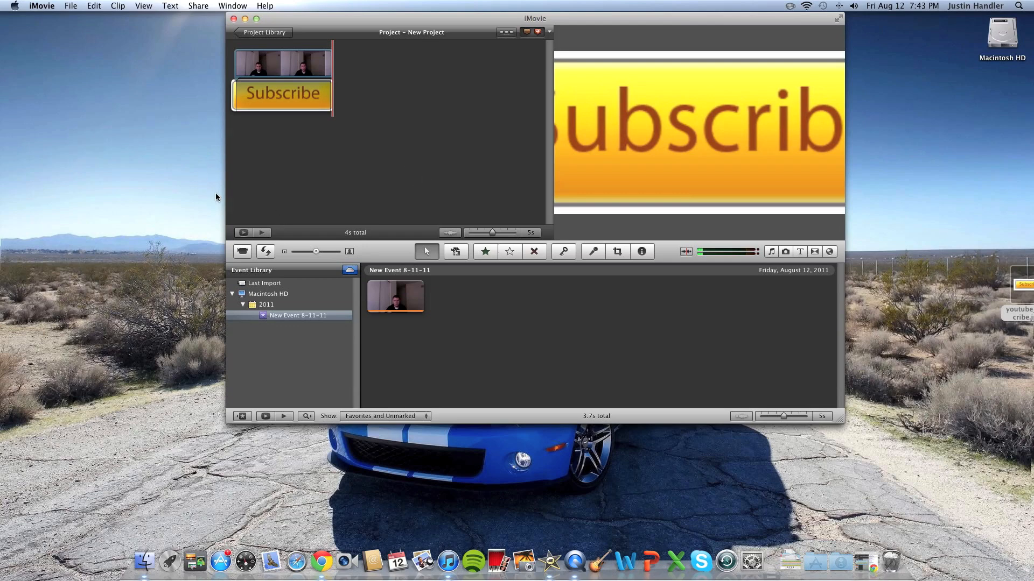
pyautogui.moveTo(179, 210)
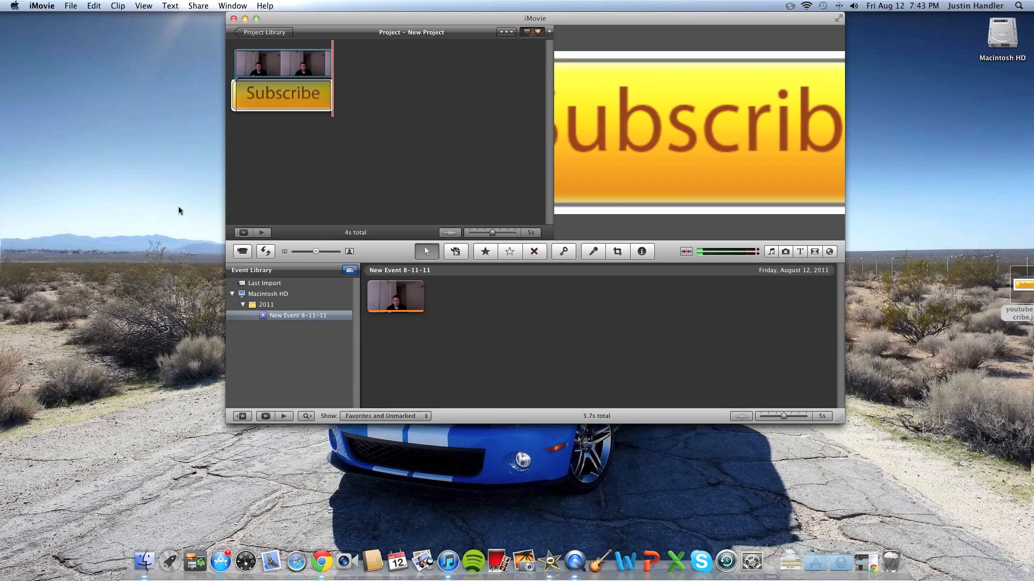
pyautogui.moveTo(149, 192)
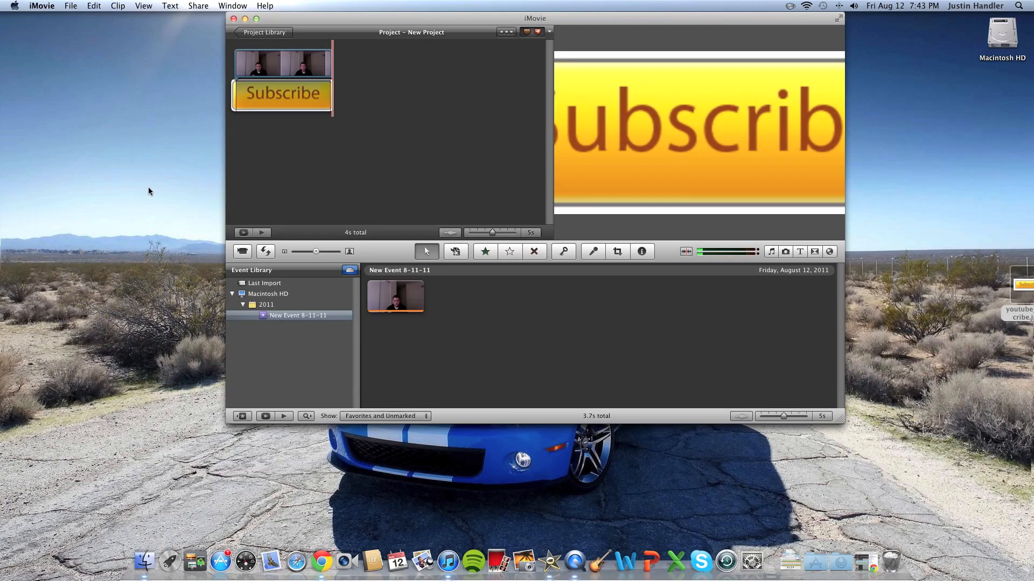